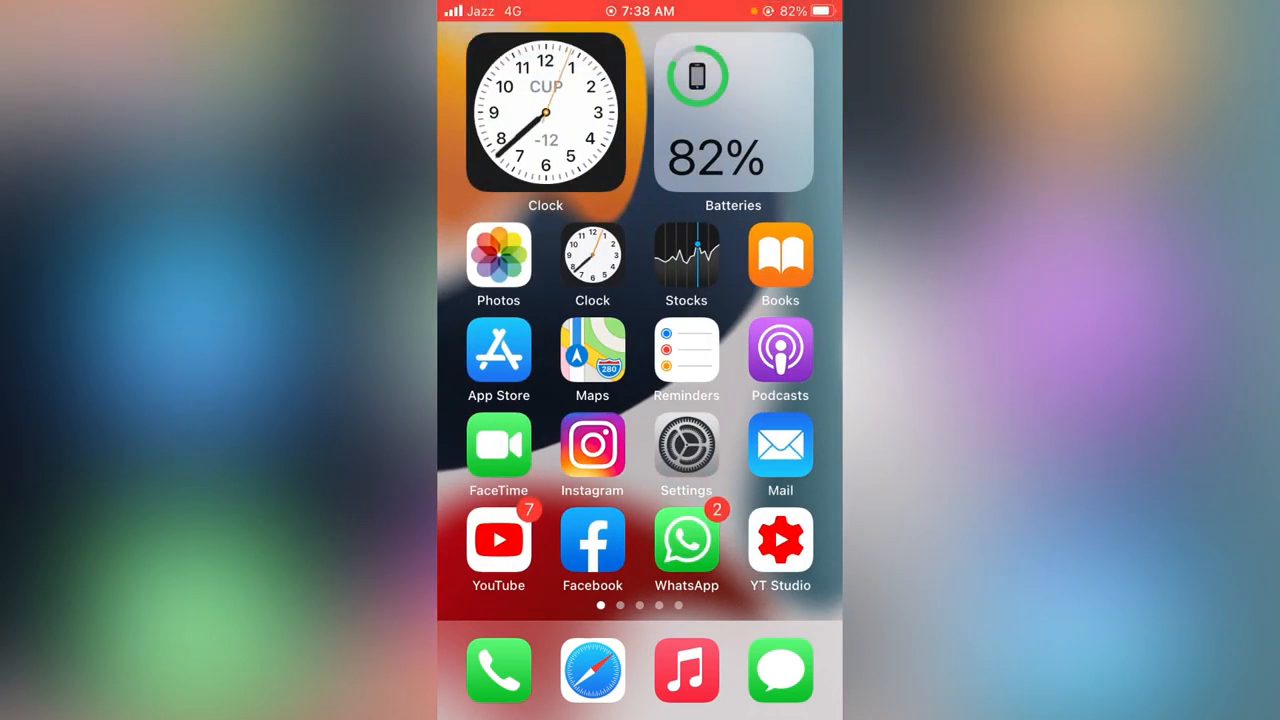
Go from Settings through the Apple ID name and Media & Purchases to the store account page
scroll("left", 3)
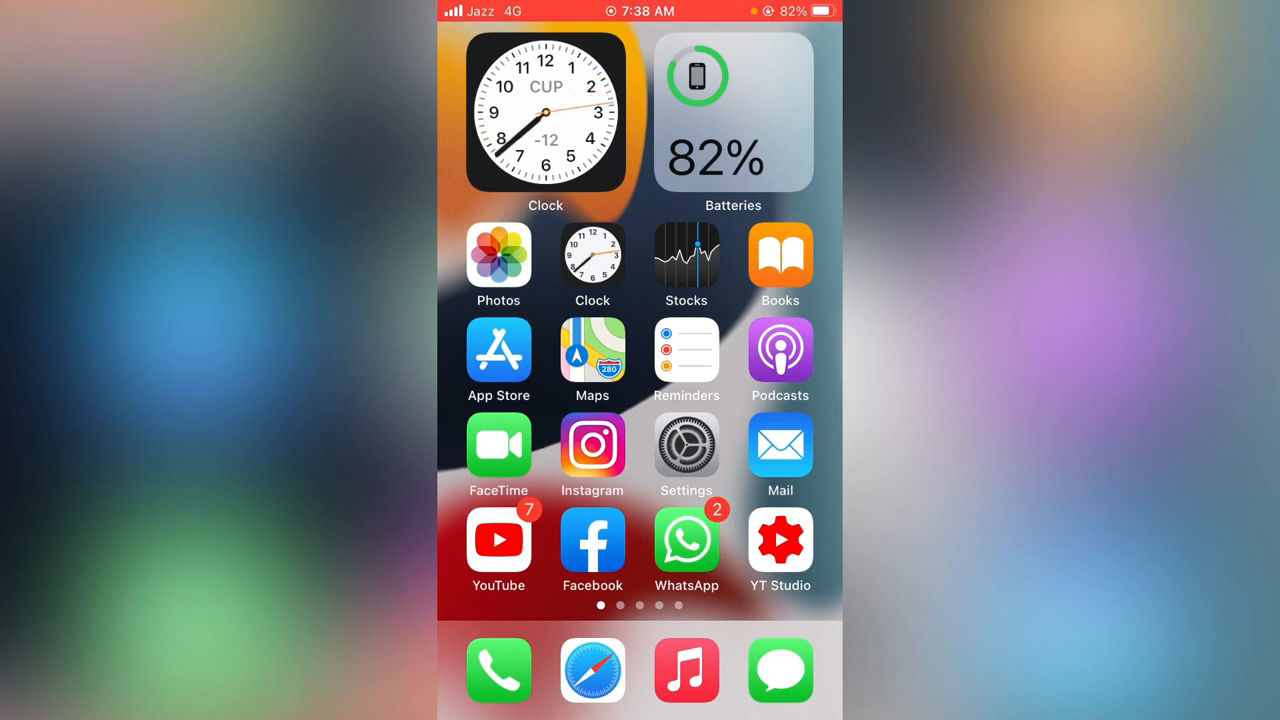
left_click(686, 446)
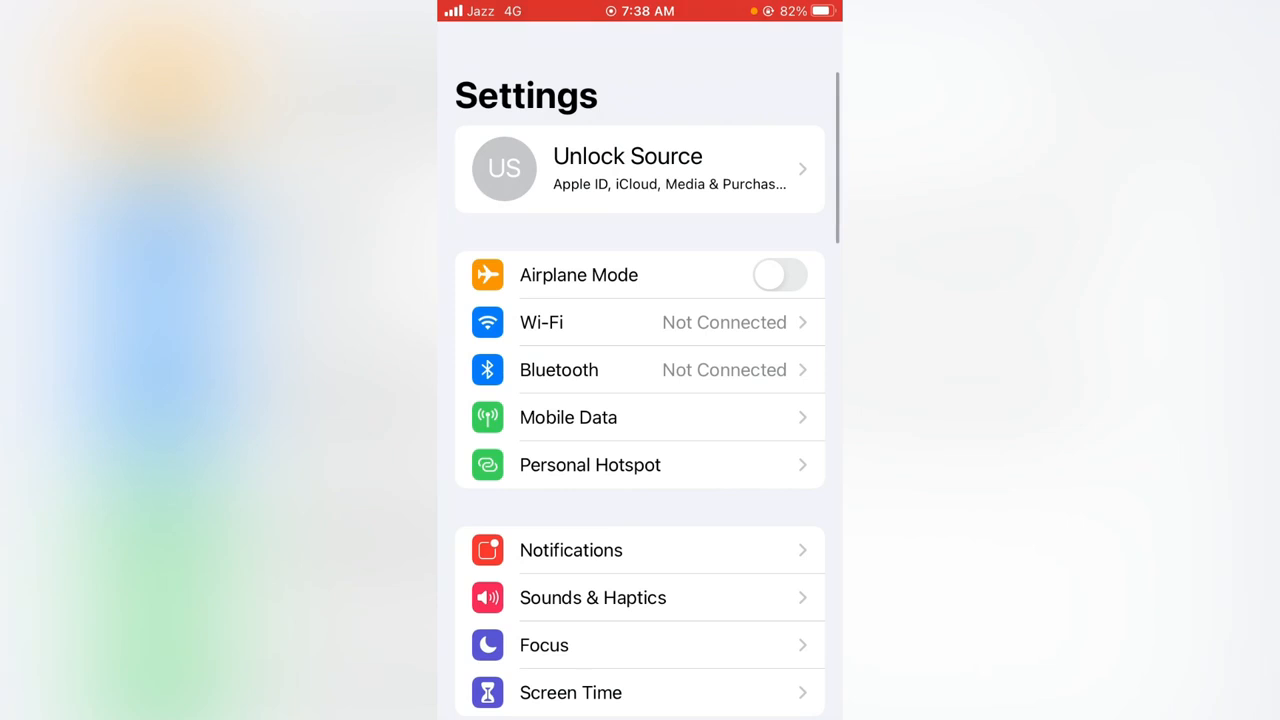
left_click(640, 168)
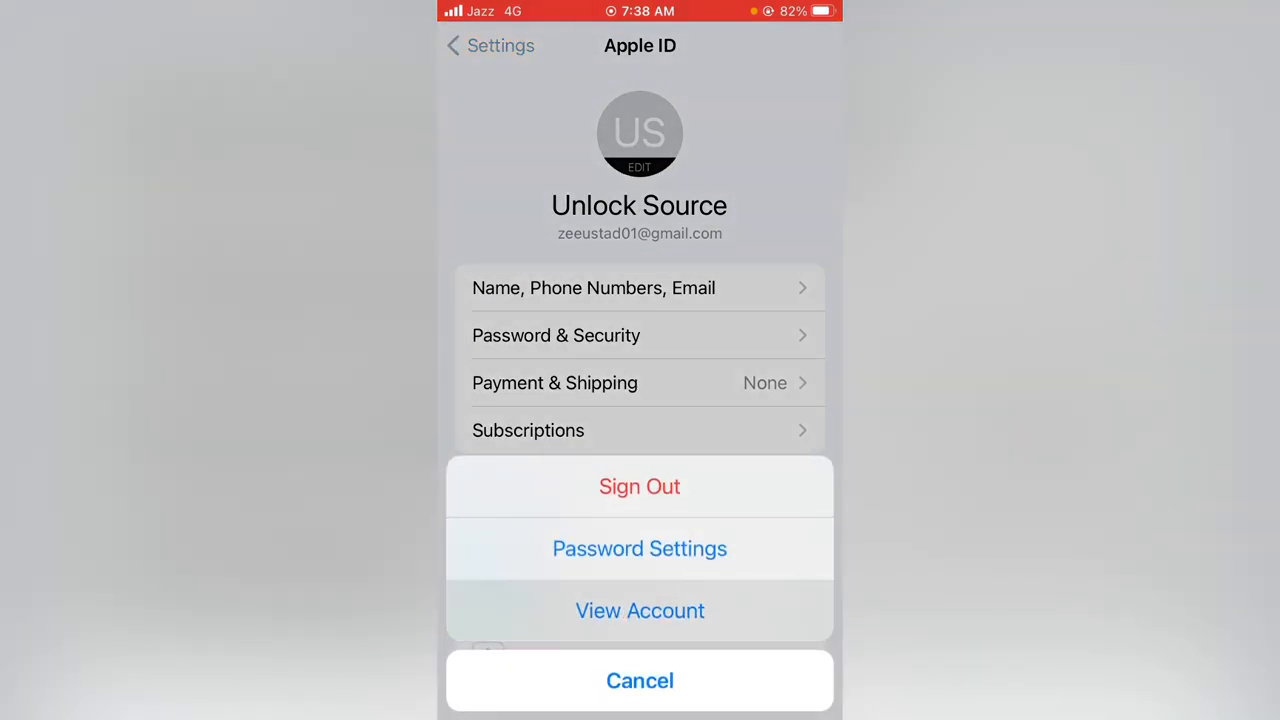
left_click(640, 610)
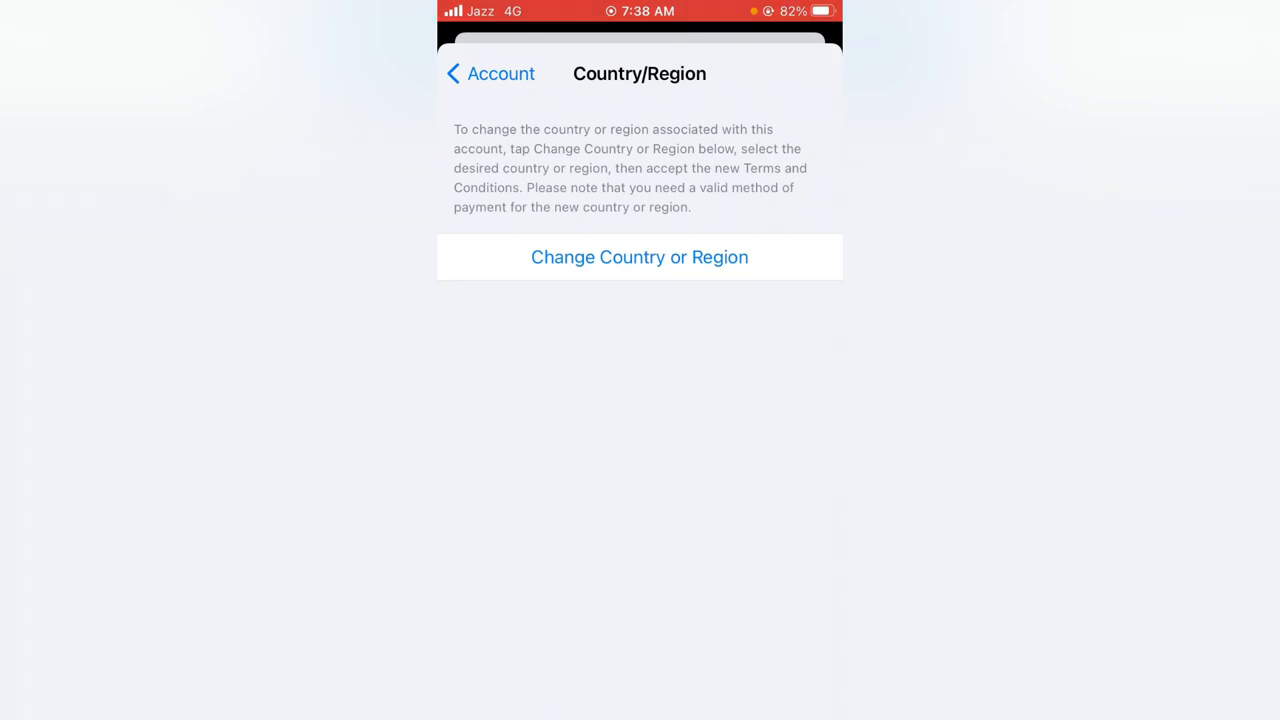
Start changing the store country and scroll the country list down to India
left_click(639, 257)
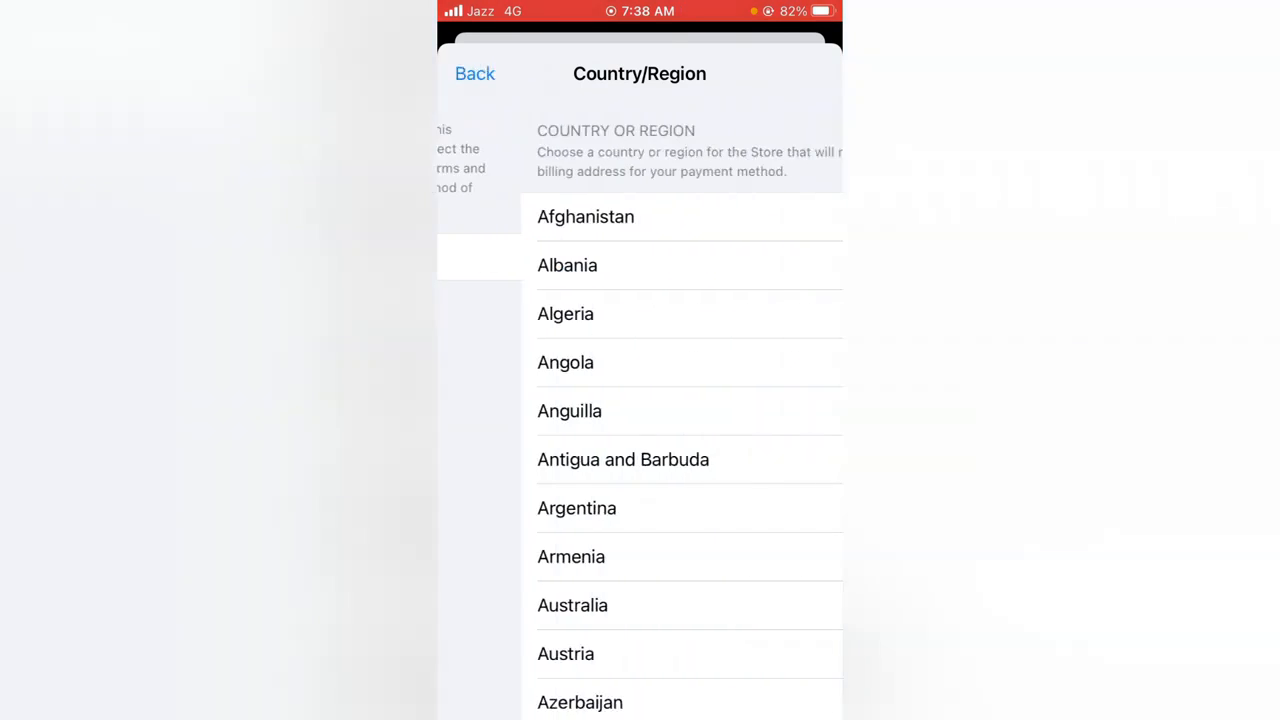
scroll("down", 3)
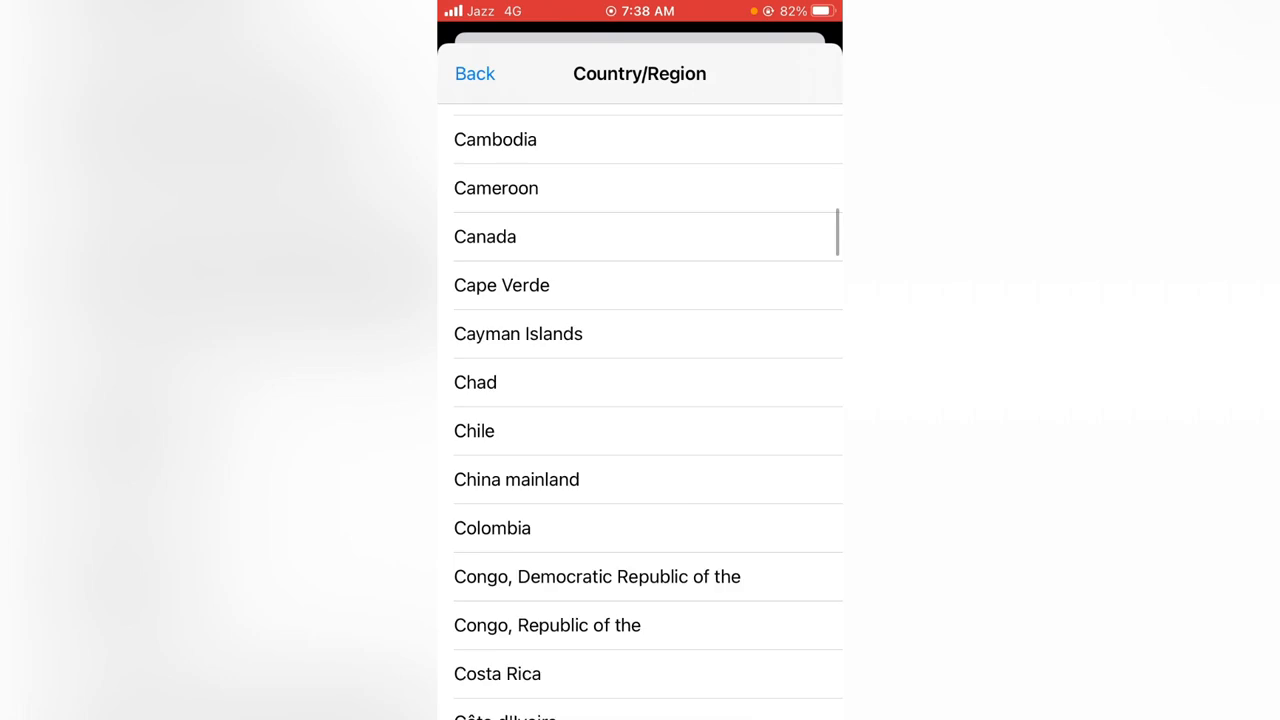
scroll("down", 3)
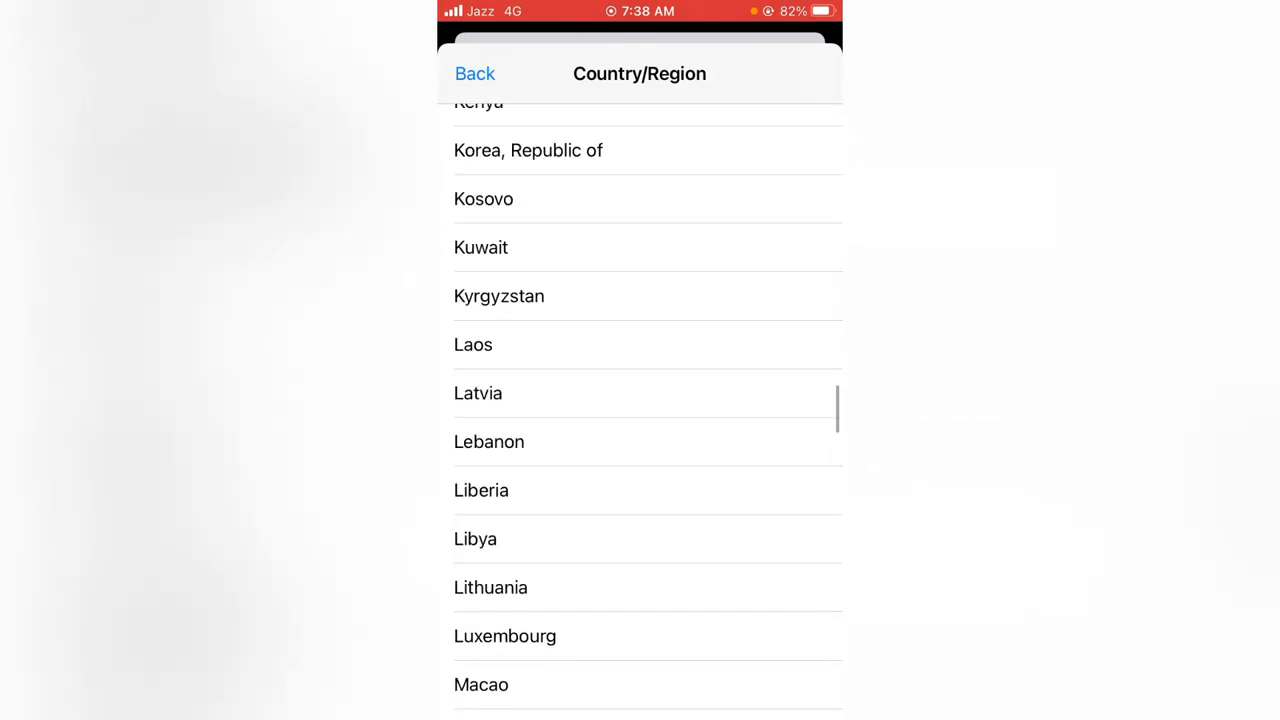
scroll("down", 3)
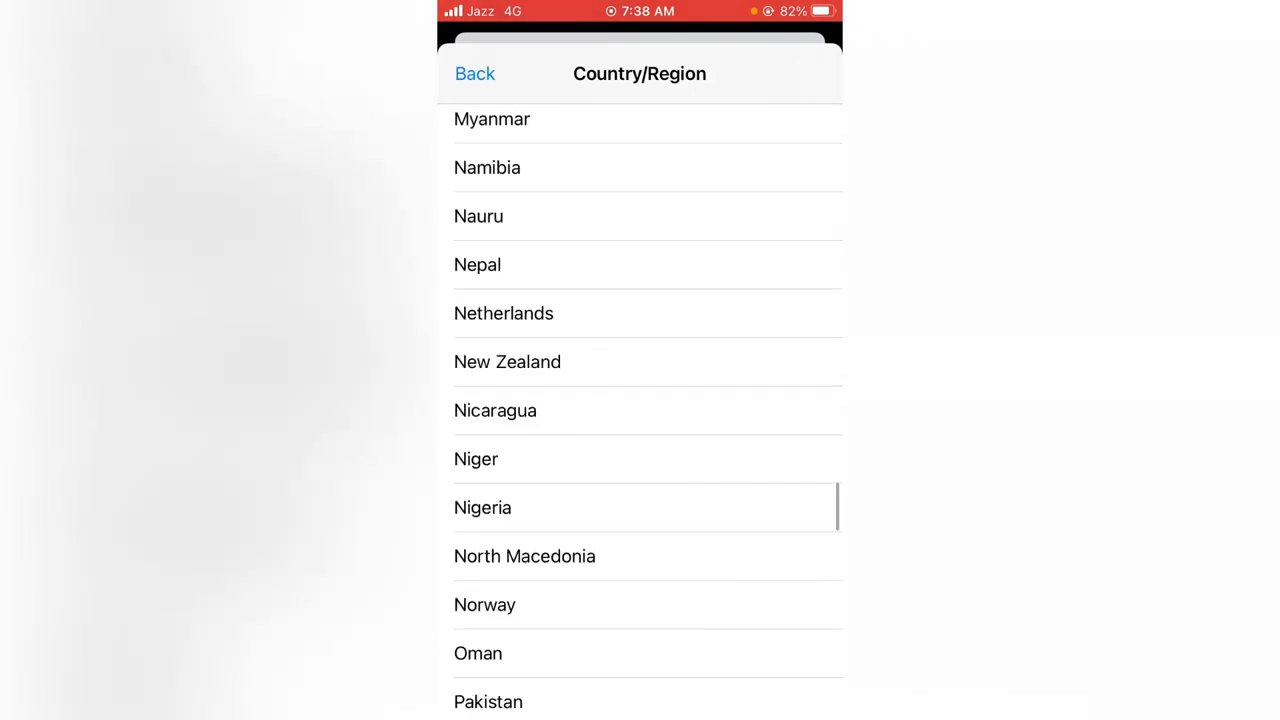
scroll("down", 3)
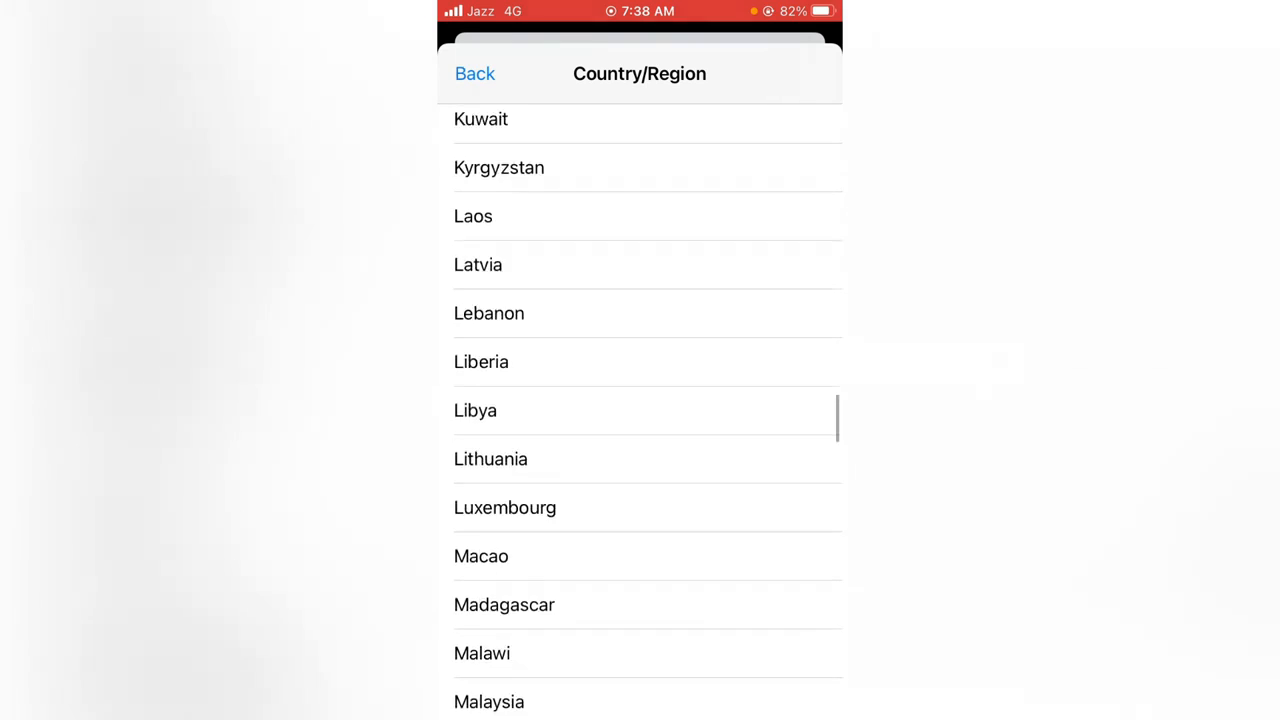
scroll("down", 3)
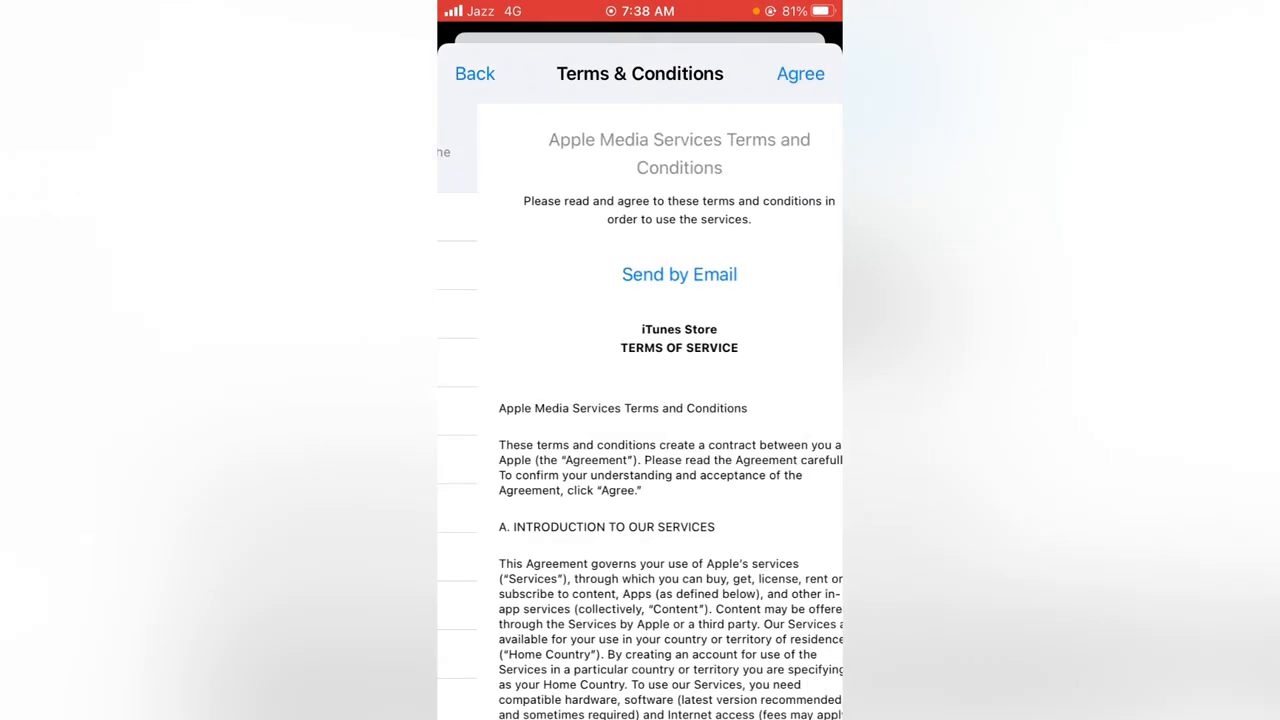
Agree to the Apple Media Services Terms and Conditions and confirm
left_click(800, 73)
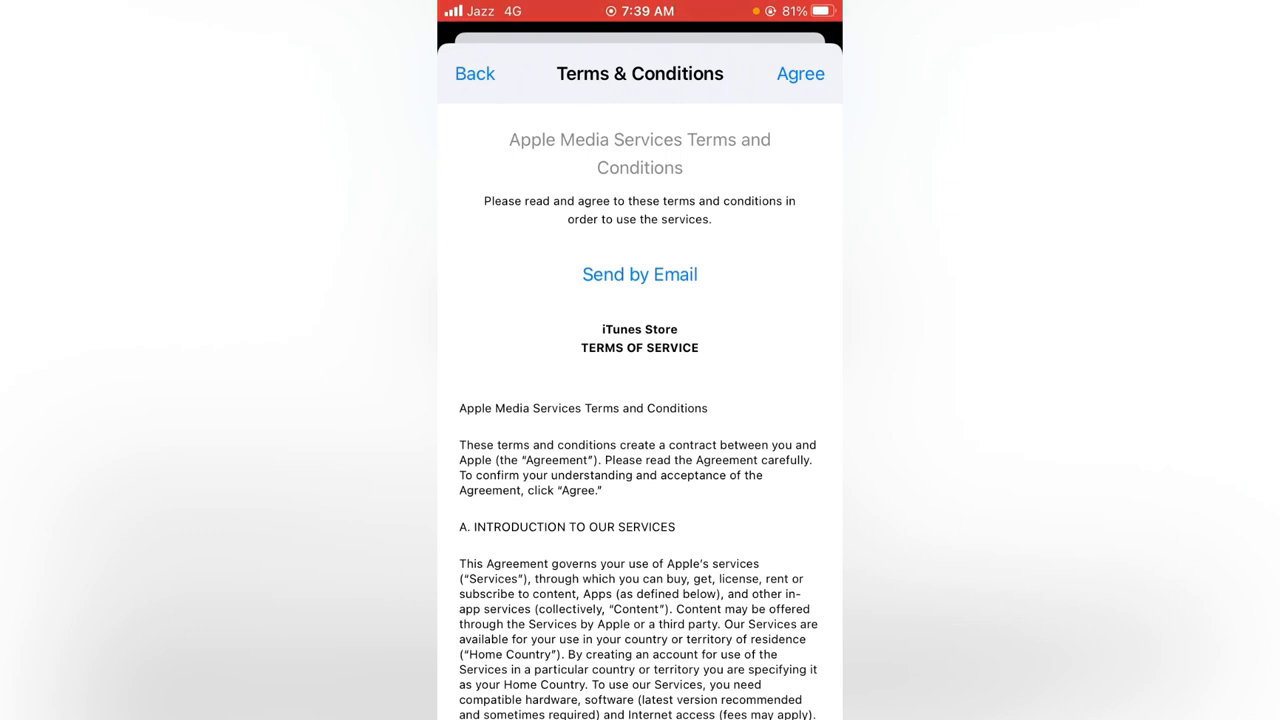
left_click(800, 73)
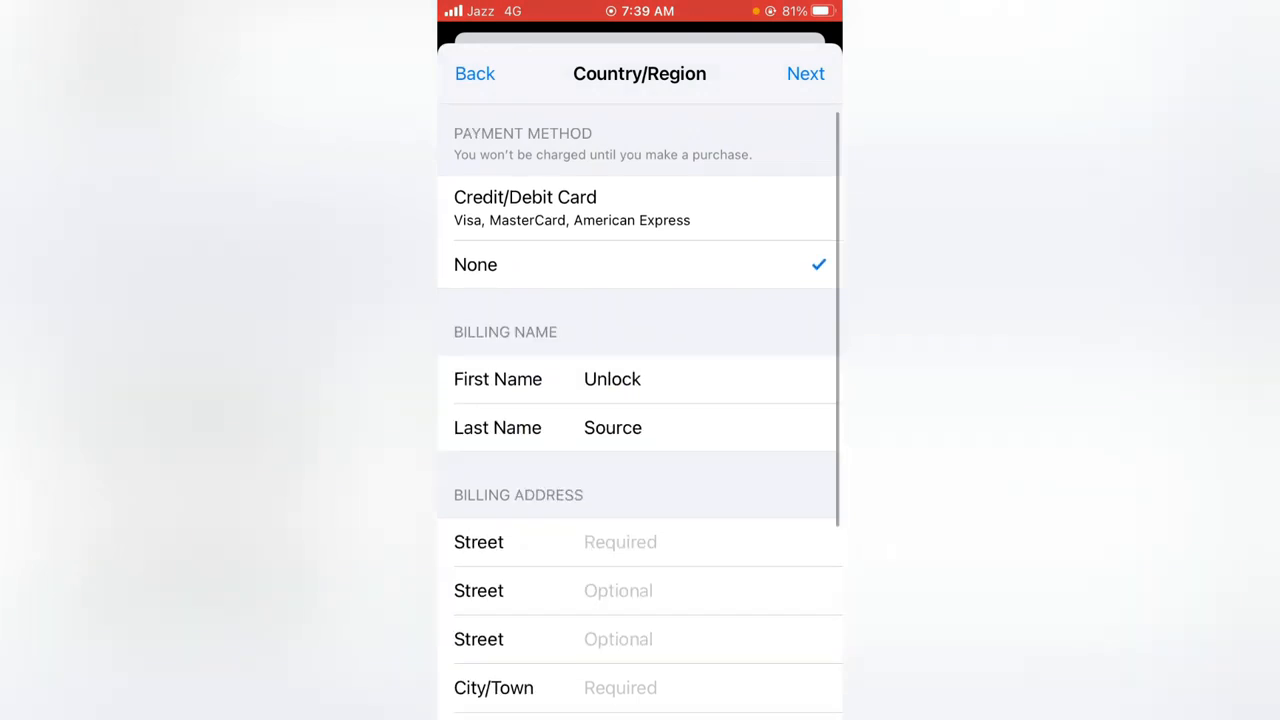
Fill in the billing street lines and City/Town, browse the State picker, then return Home
type("Fjbvv")
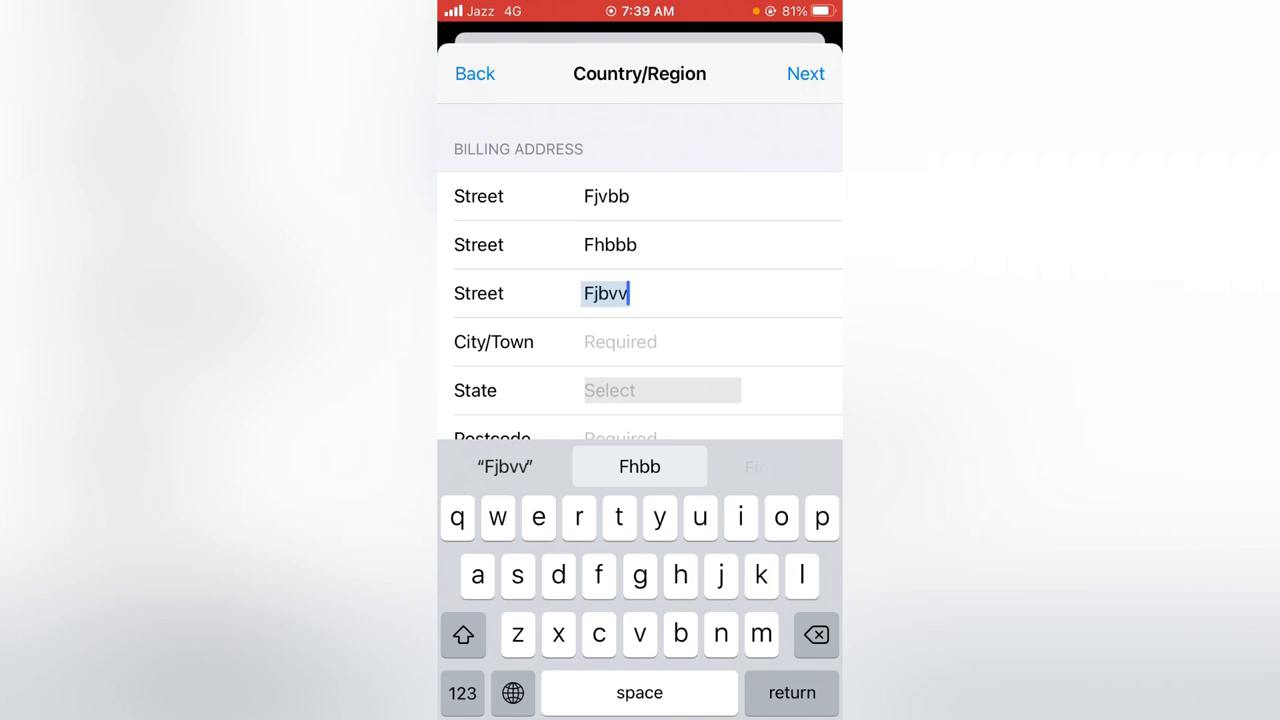
type("Gjnbv")
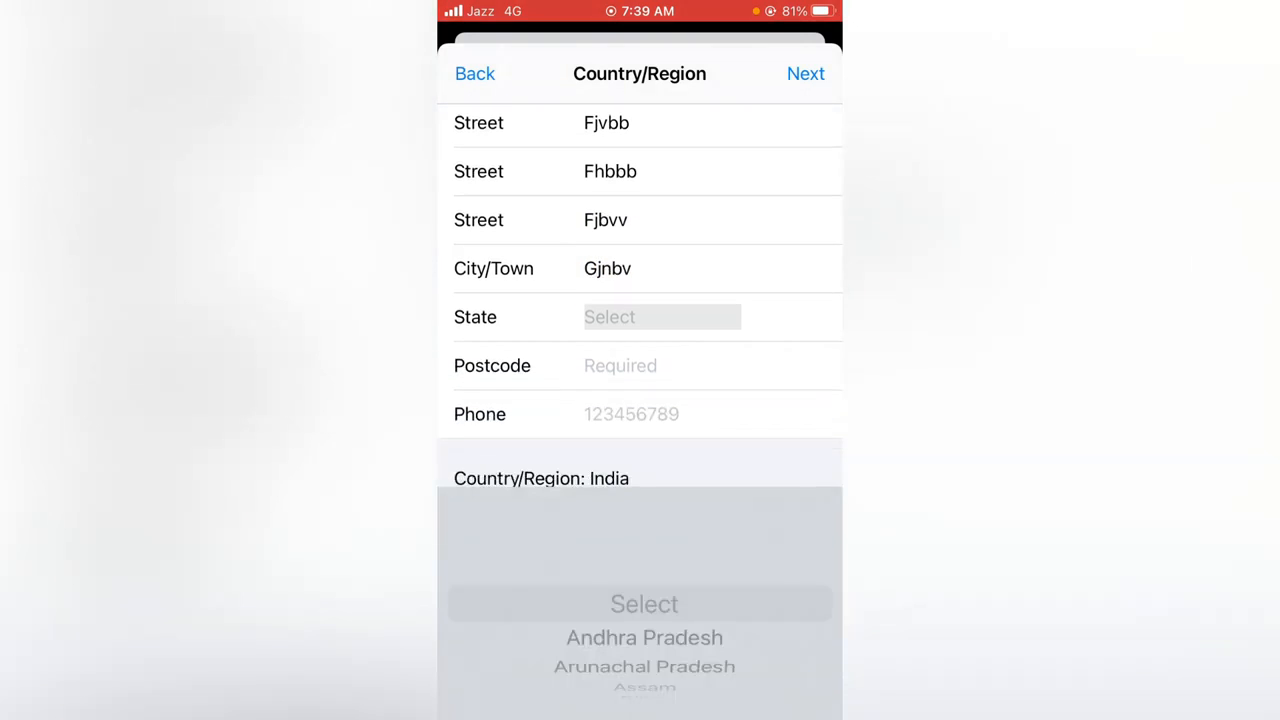
scroll("down", 3)
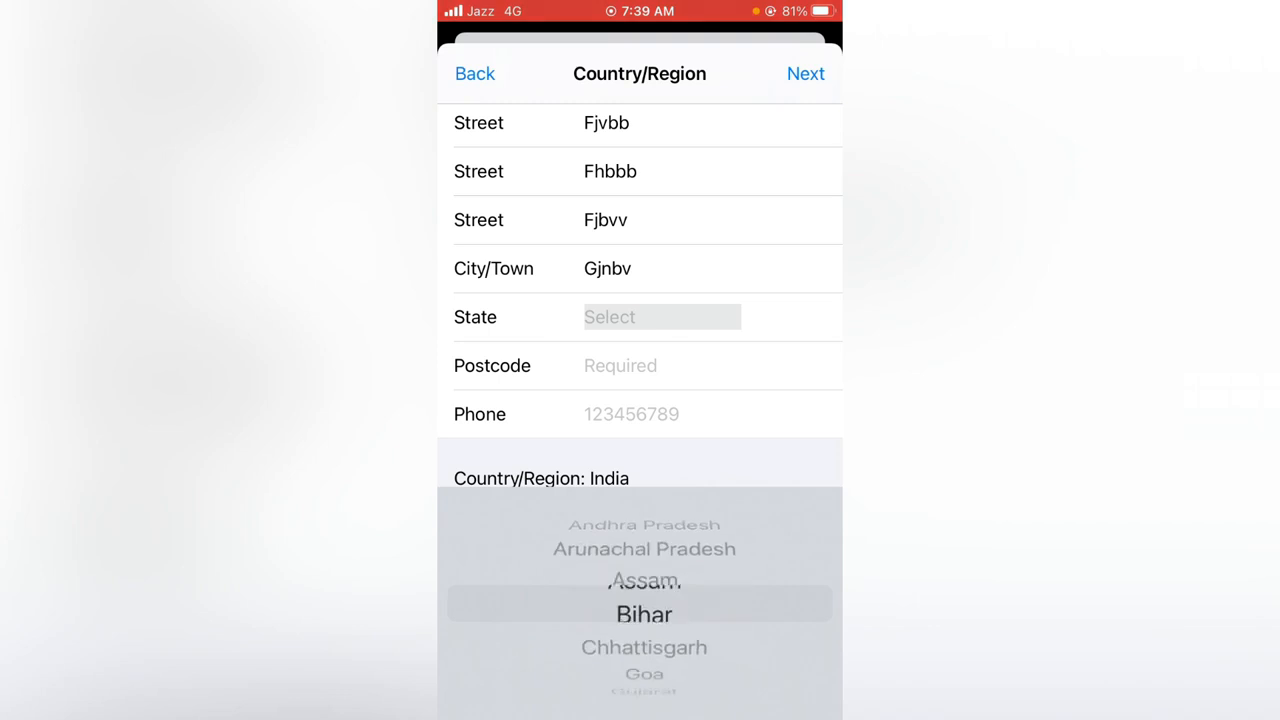
left_click_drag(640, 560, 640, 640)
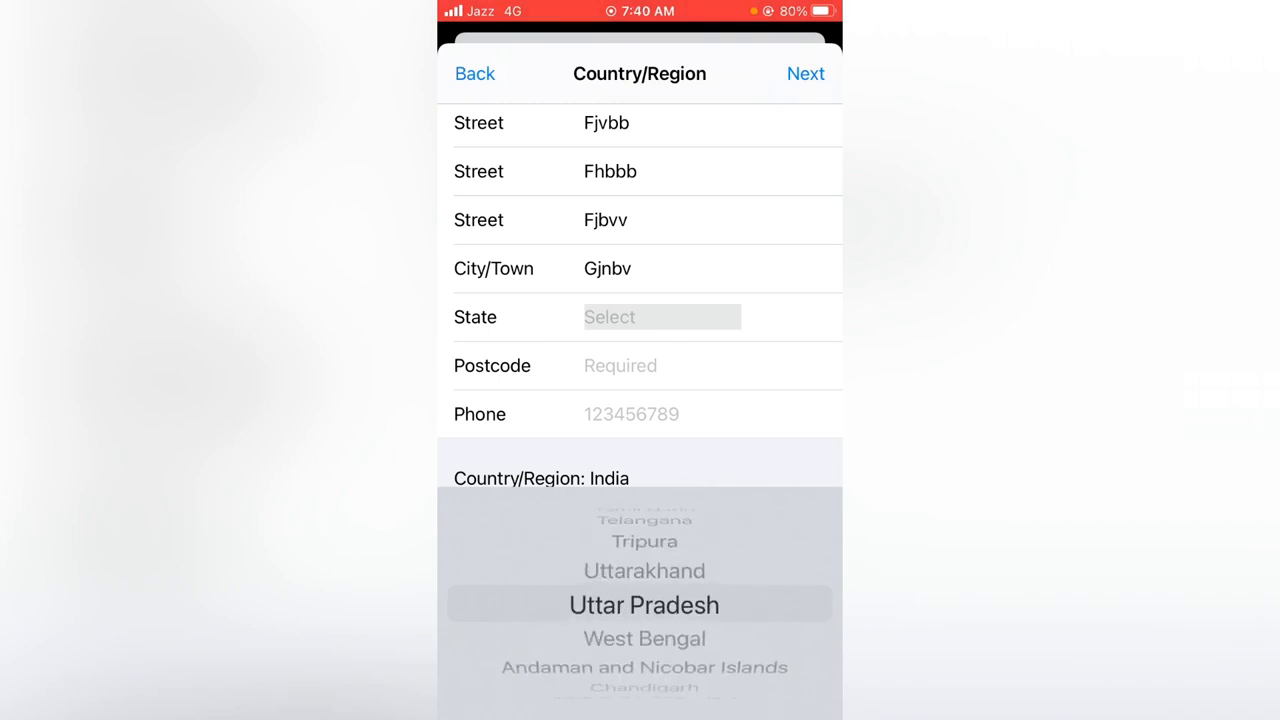
scroll("down", 3)
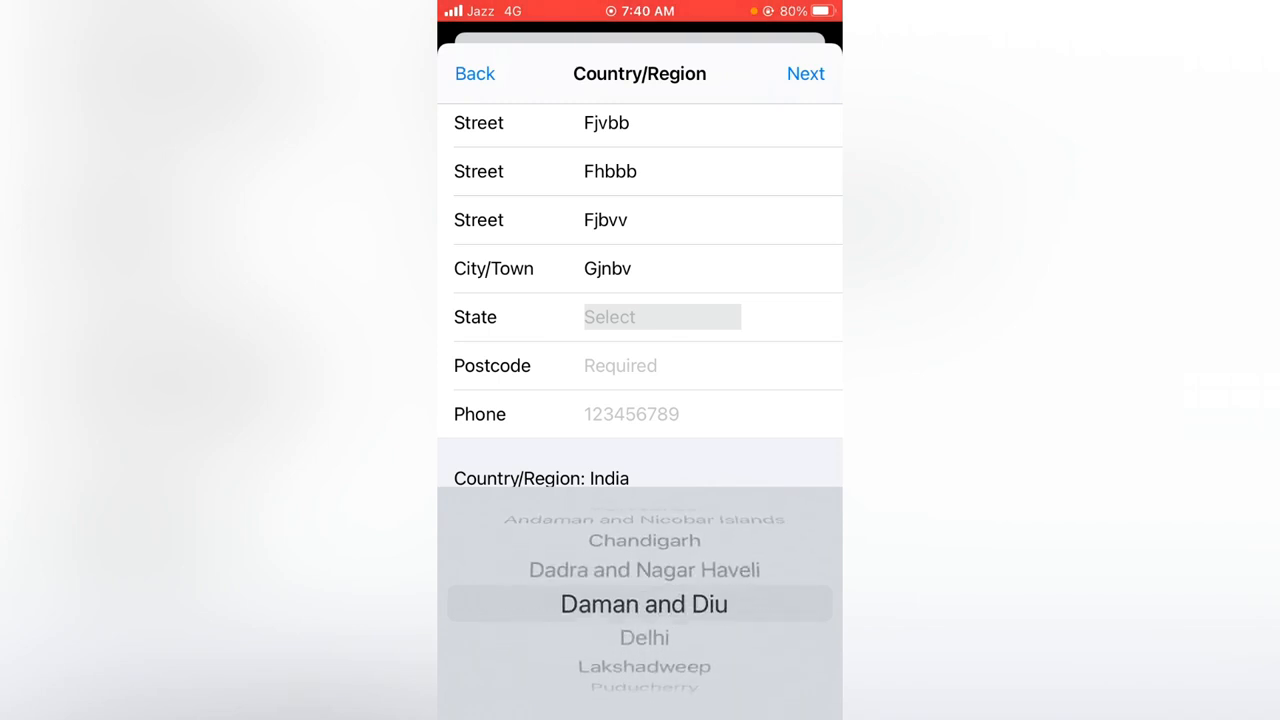
scroll("down", 3)
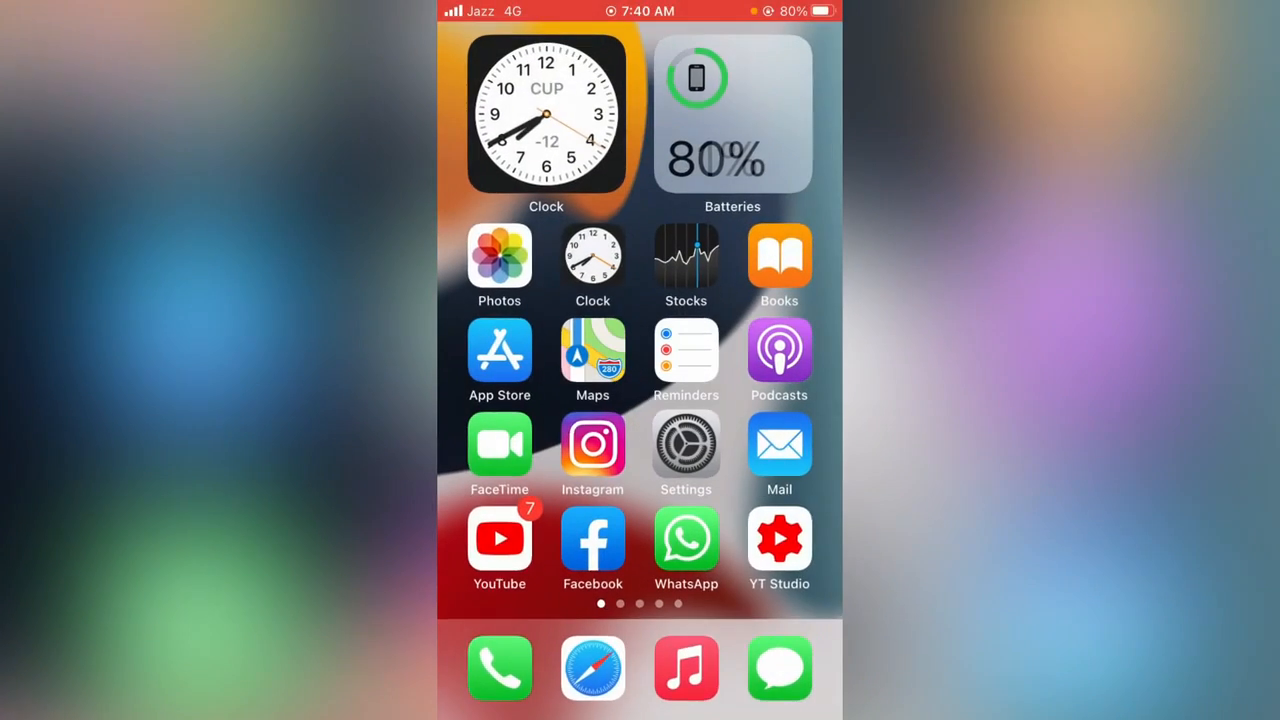
Search 'postcode of delhi' in Safari to find Delhi's postcode 110001
left_click(592, 668)
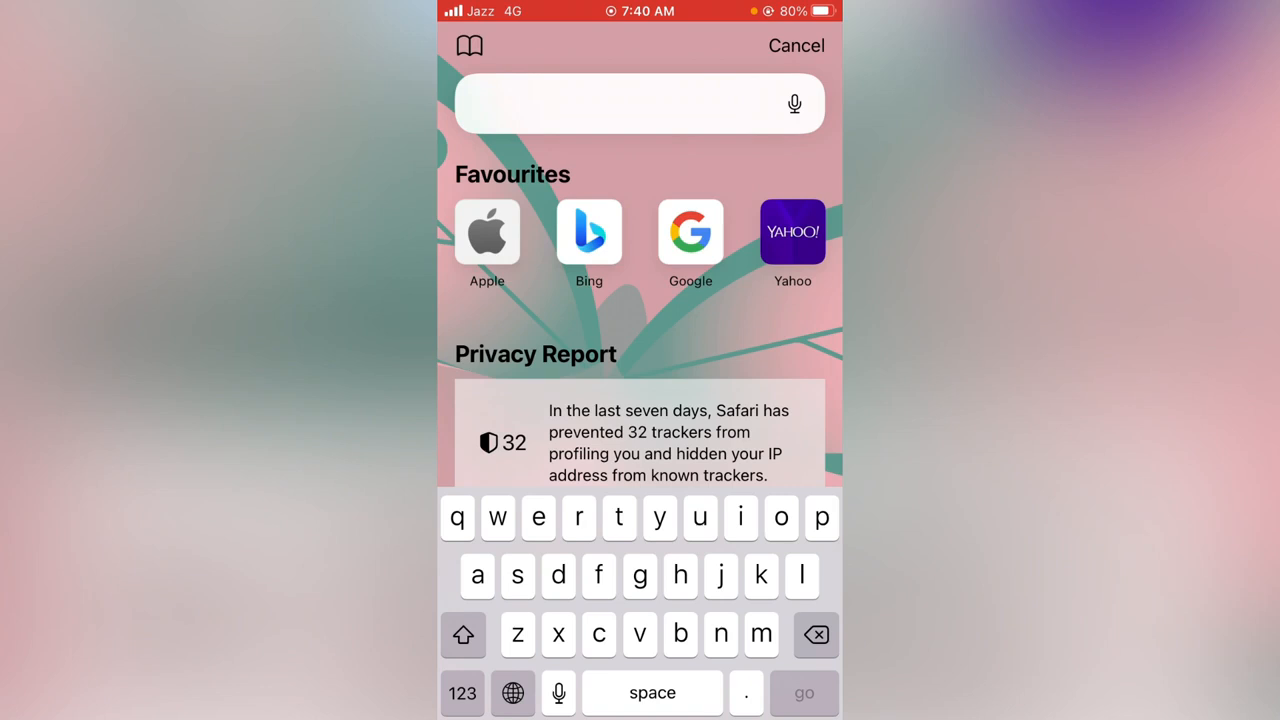
type("post code of dehli")
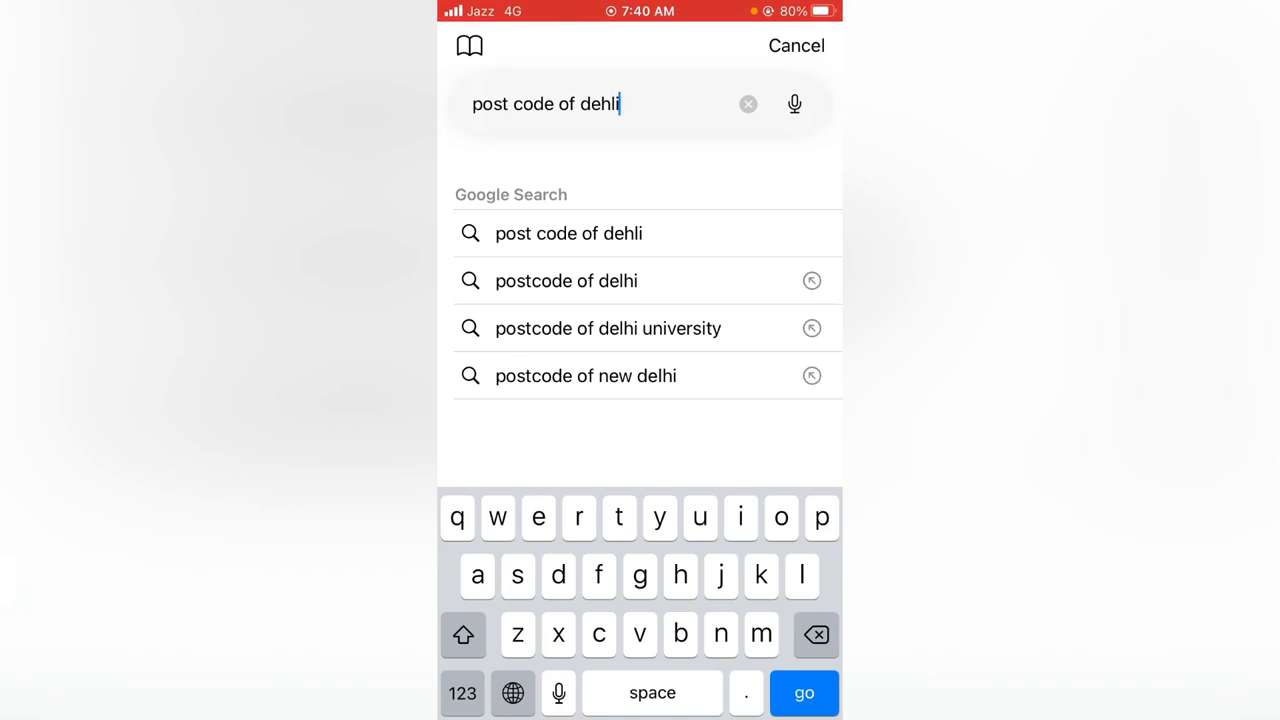
left_click(804, 692)
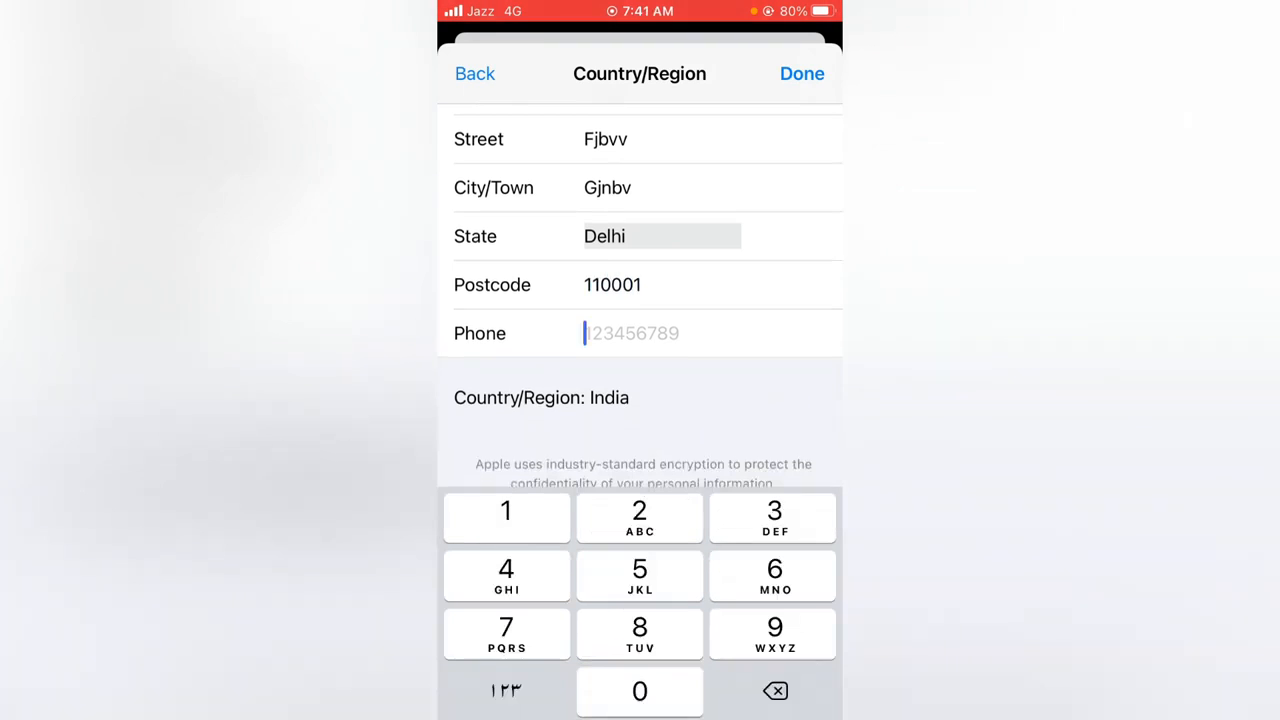
Enter phone number 858858585 and confirm the billing details with Done
type("858858585")
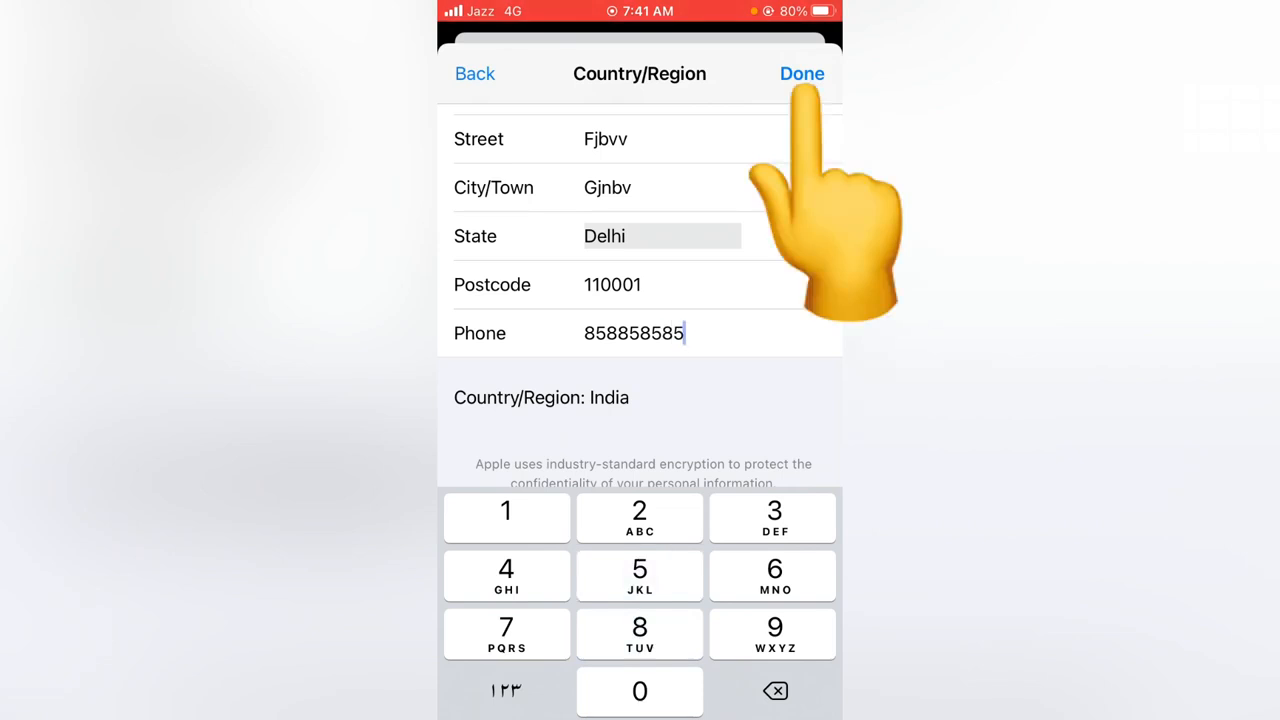
left_click(802, 73)
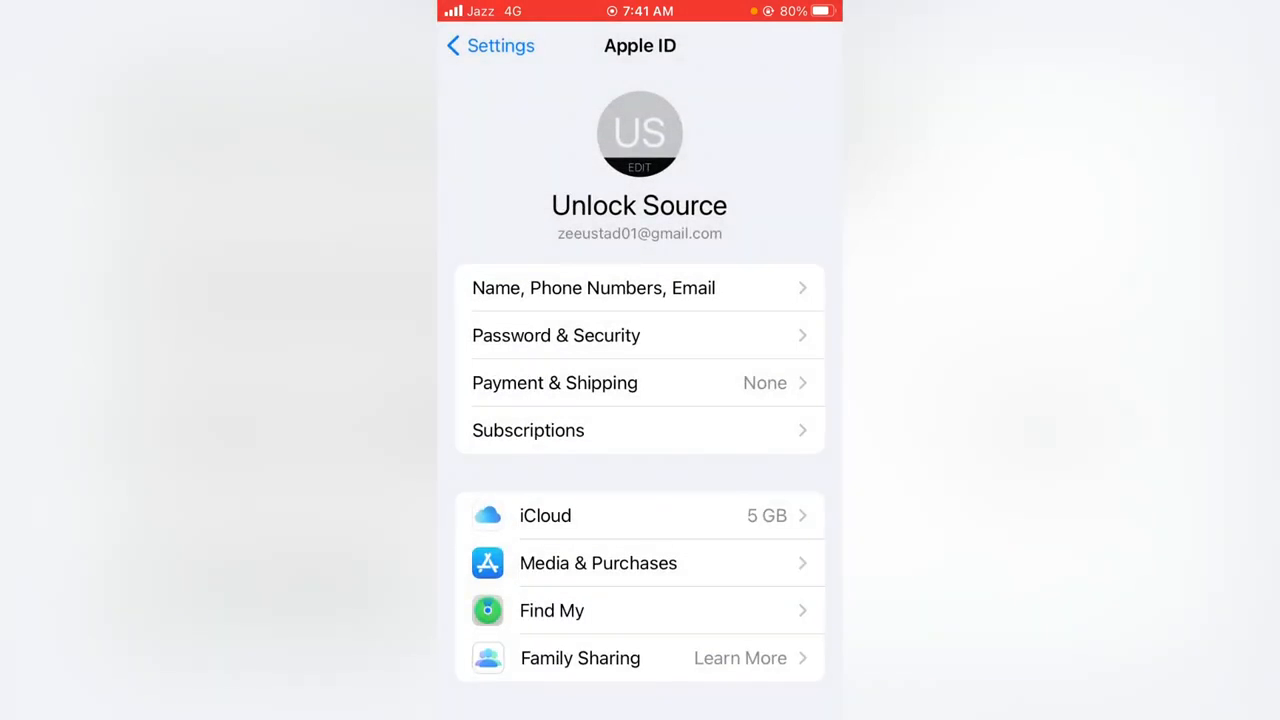